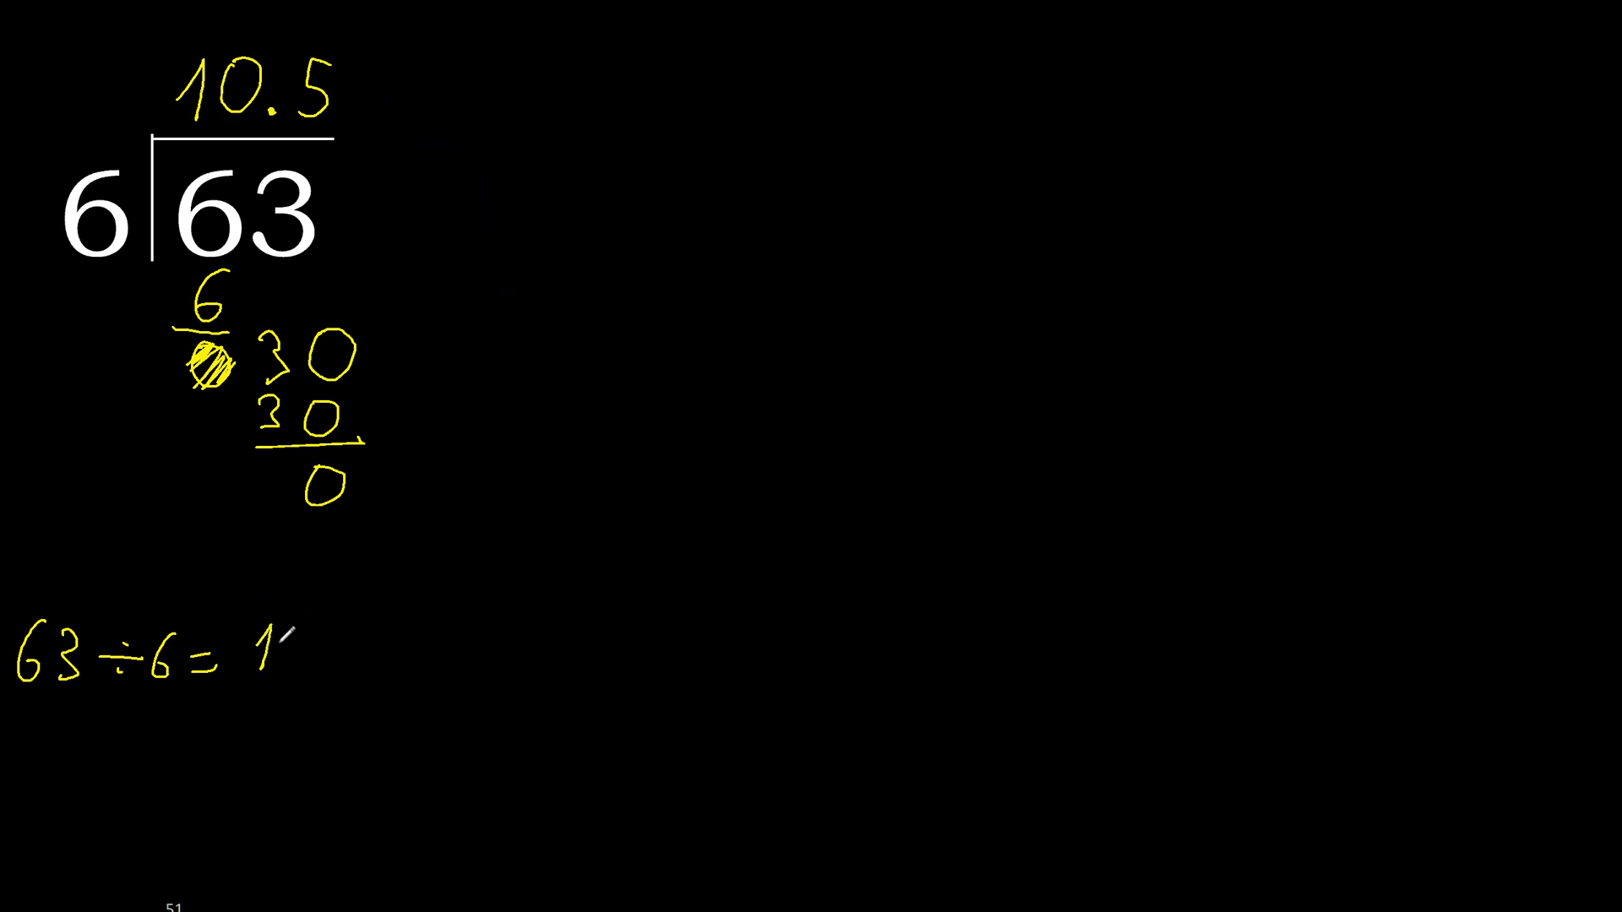
pyautogui.write('0.5')
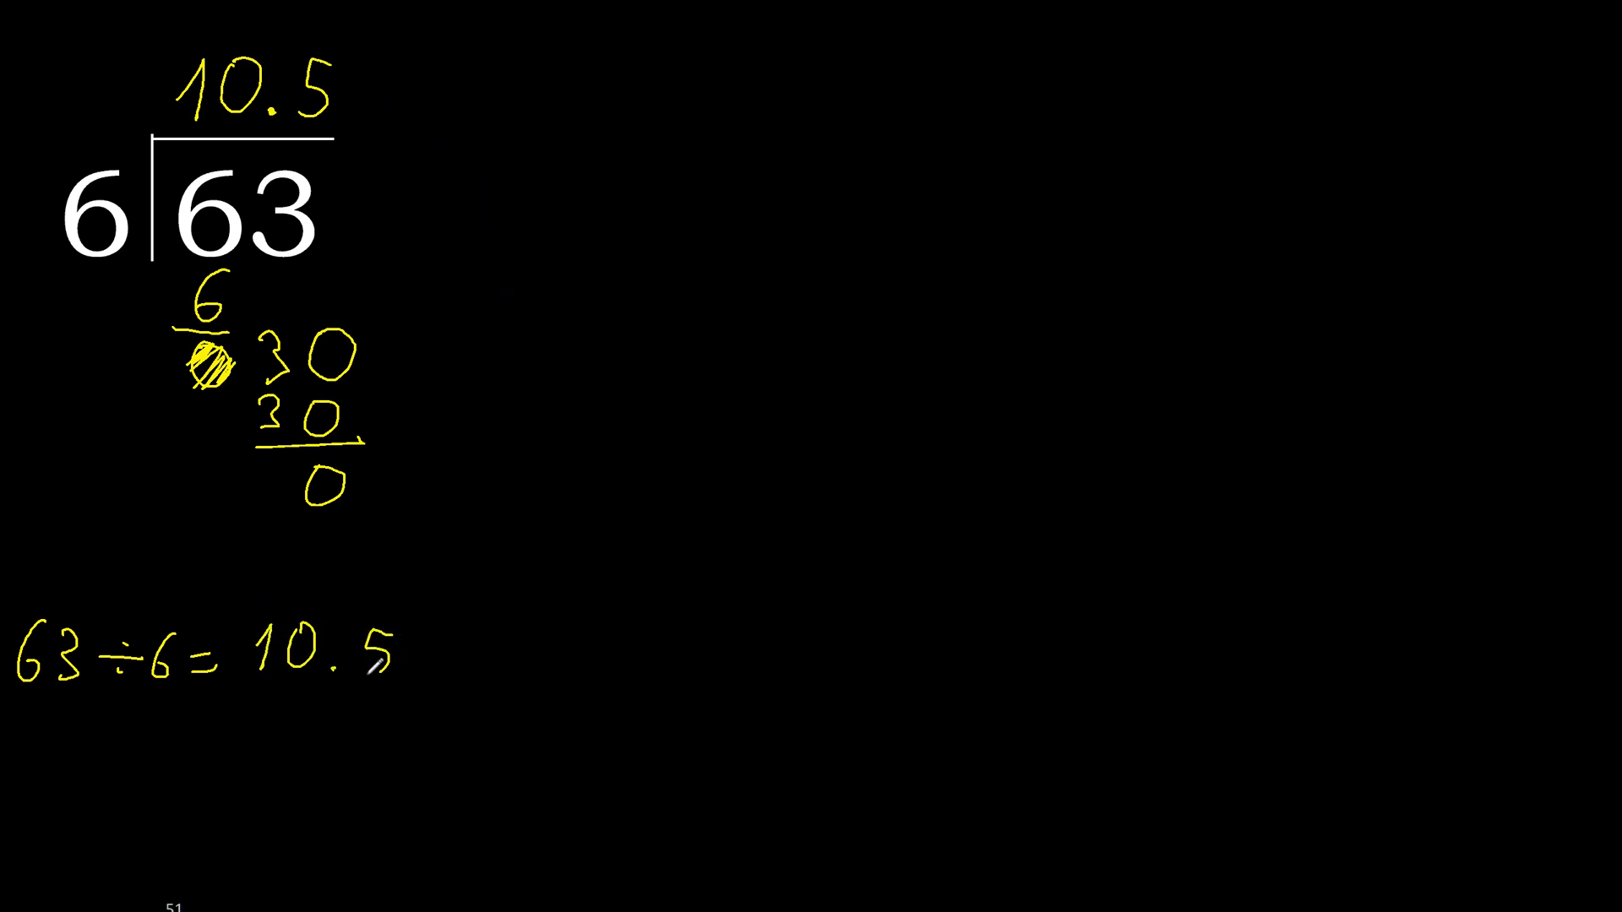